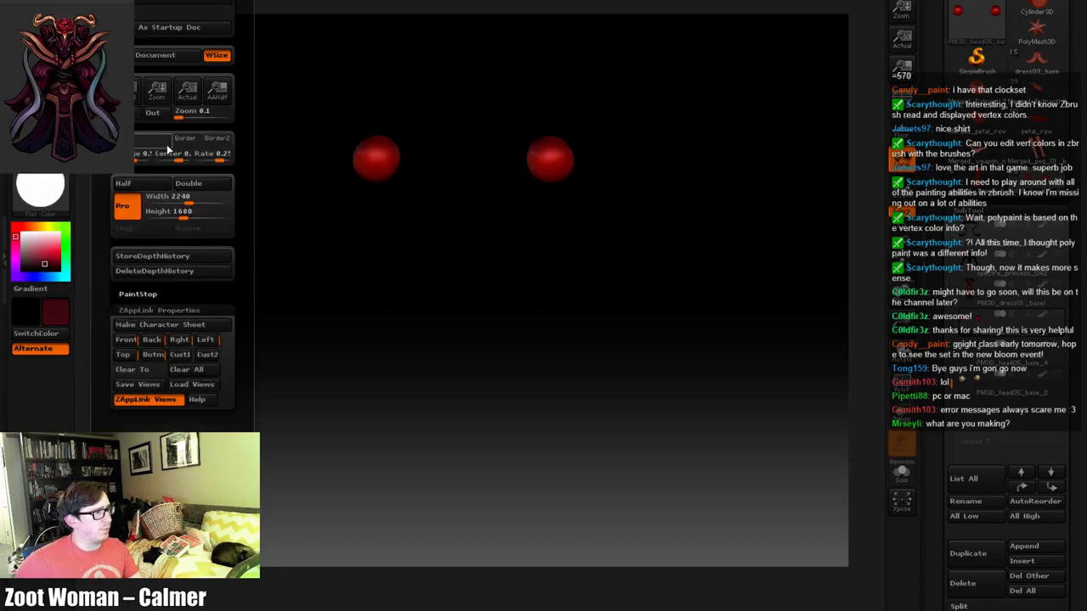
Send the current ZAppLink document view of the red spheres out to Photoshop
left_click(146, 399)
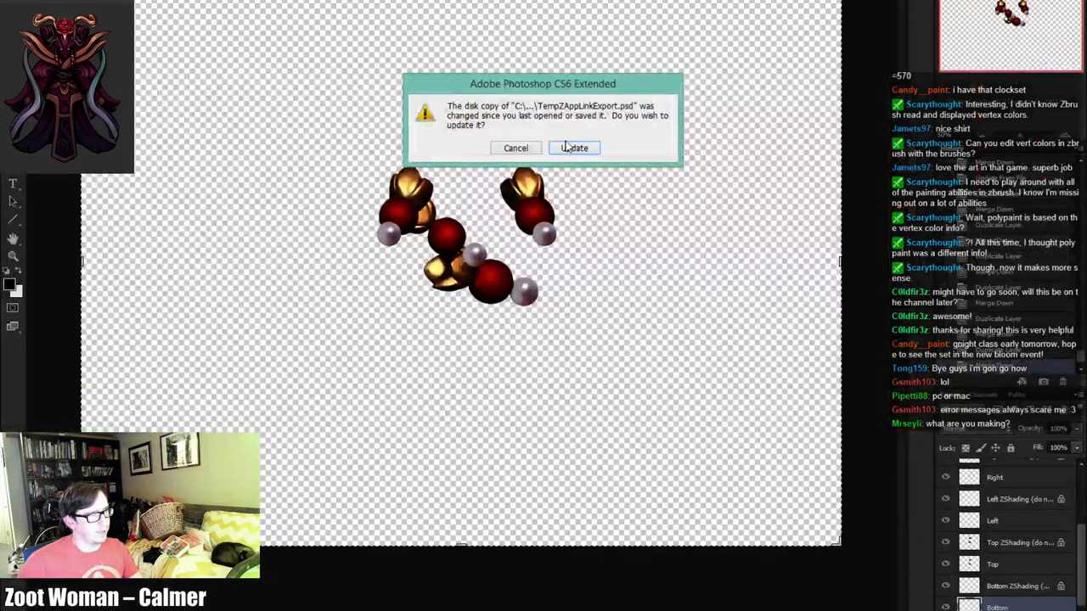
Update the layered file to the five red spheres render and hand it back to ZBrush
left_click(574, 148)
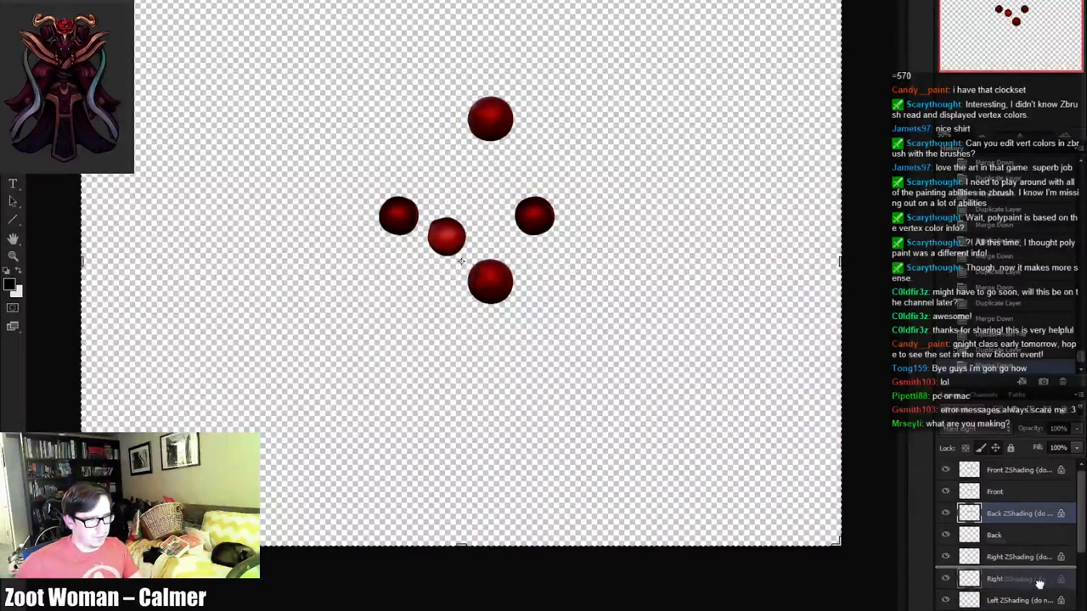
scroll("down", 3)
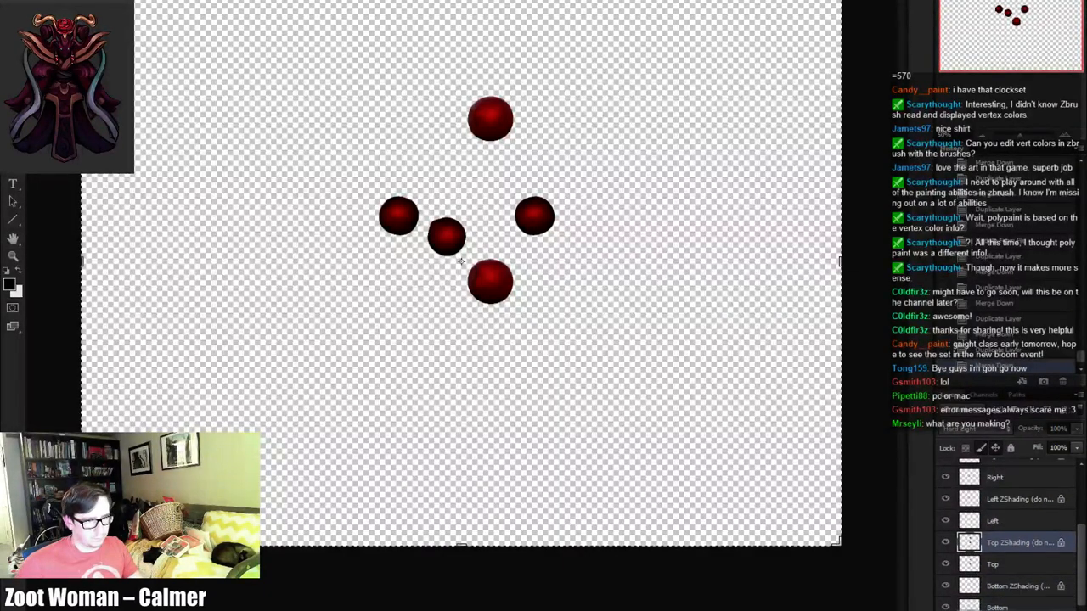
left_click(991, 564)
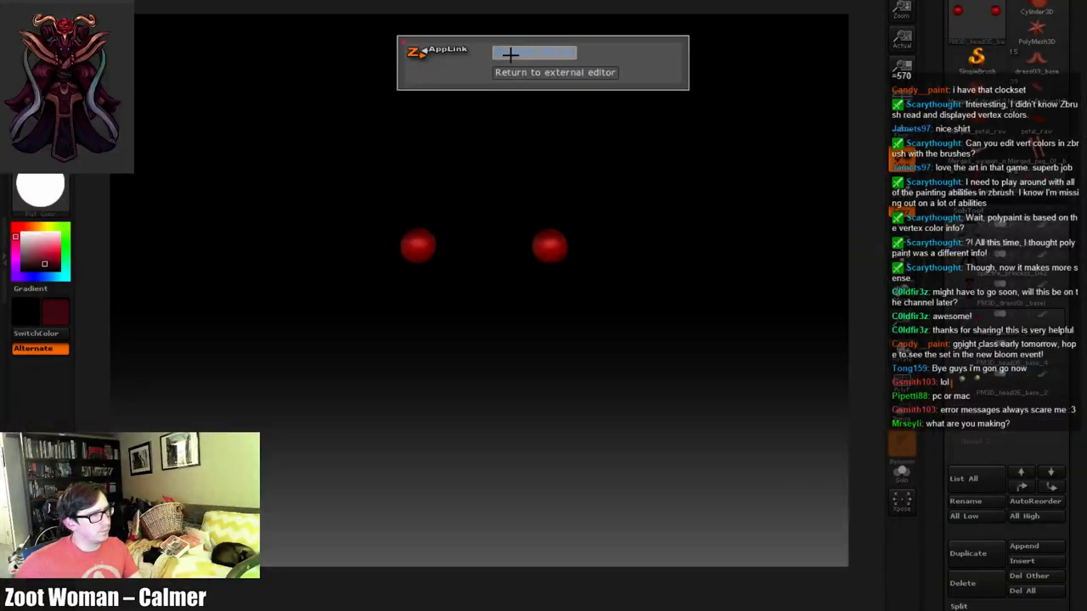
Return from the external editor and accept the edited projections for two views
left_click(555, 72)
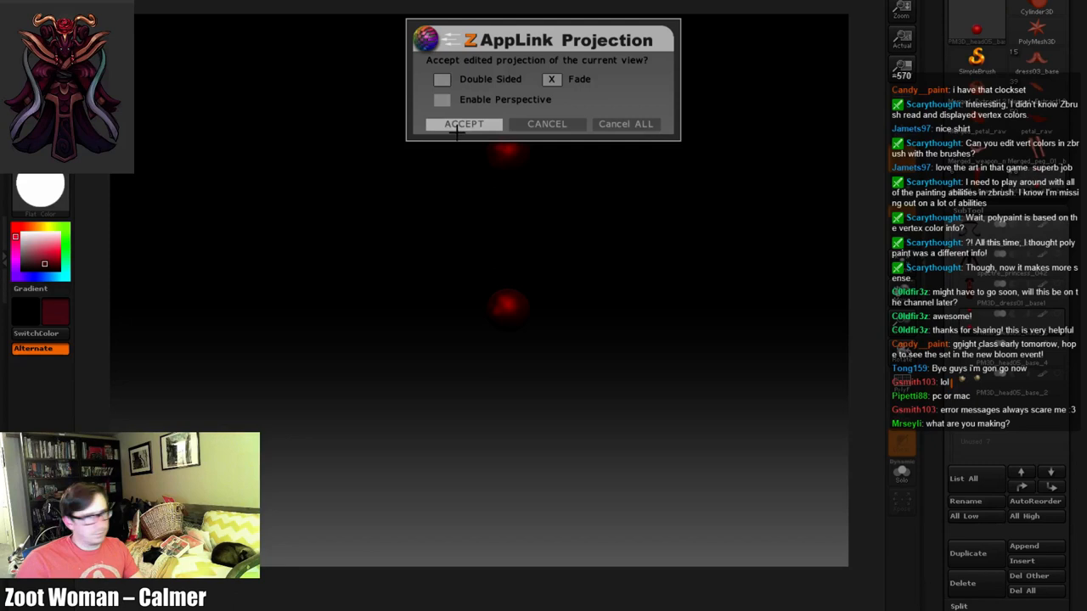
left_click(464, 124)
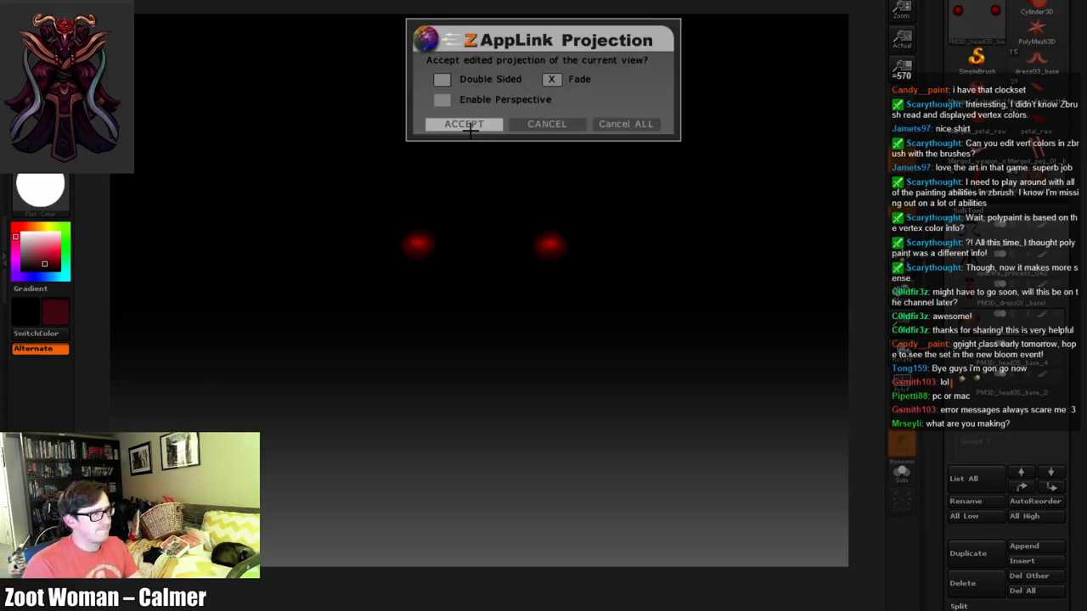
left_click(464, 122)
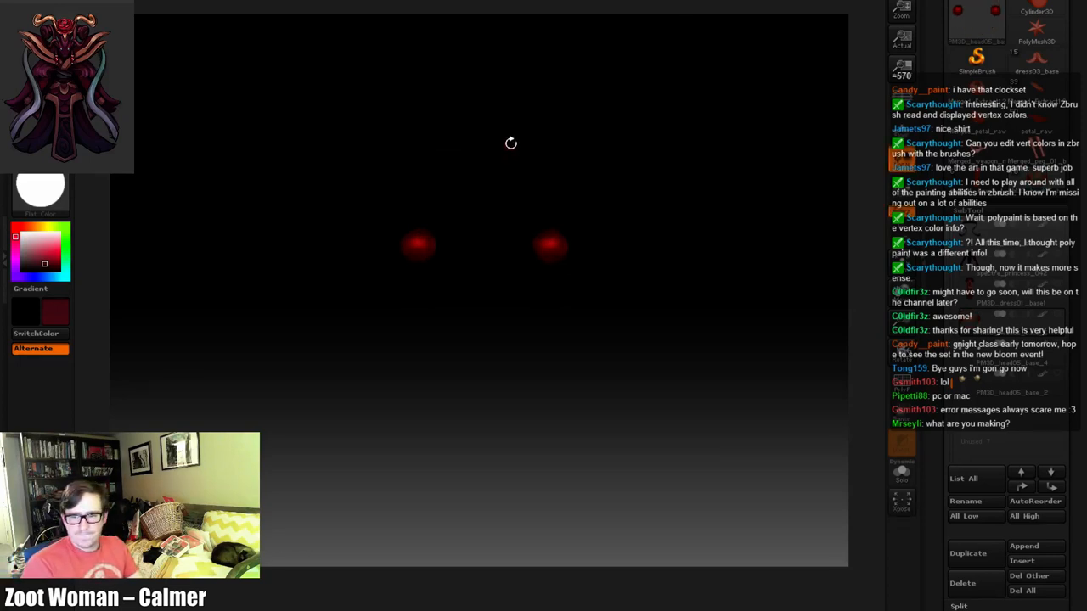
mouse_move(859, 235)
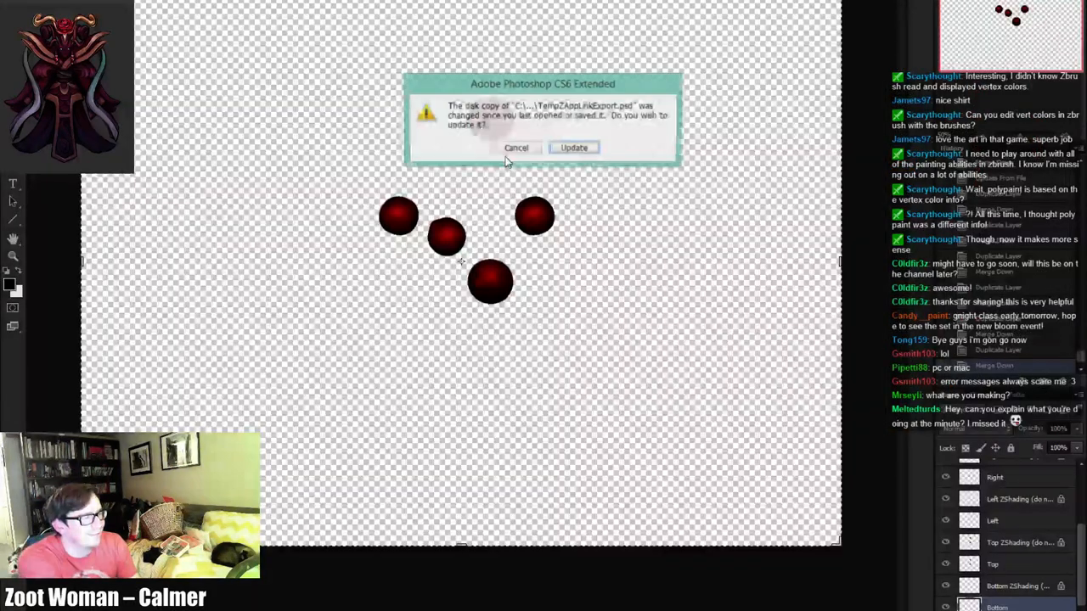
Update the file to the next view's gray shaded spheres and review its layers
left_click(572, 146)
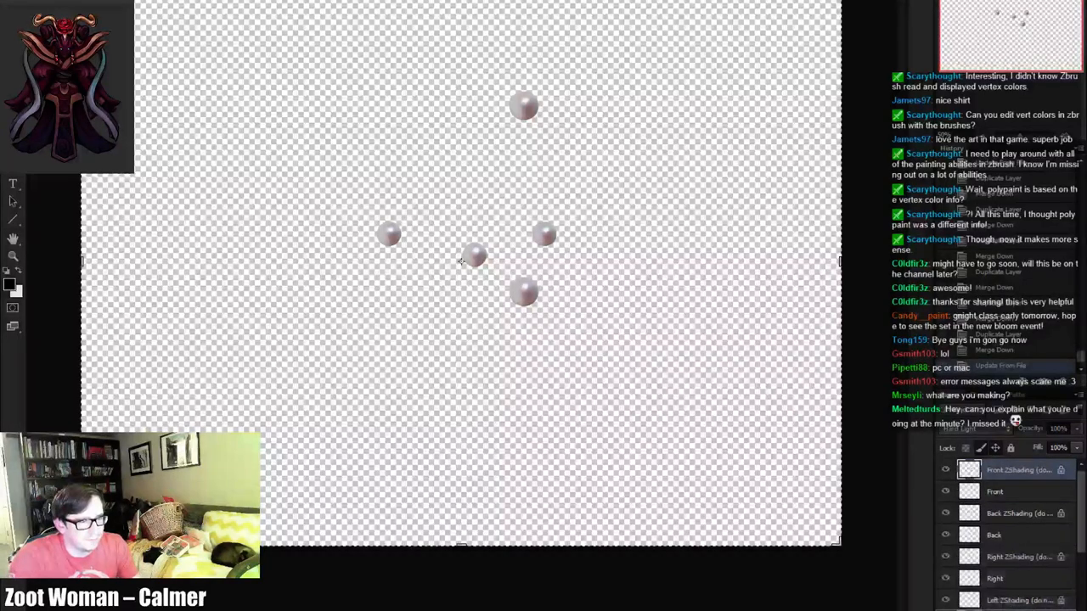
left_click(993, 492)
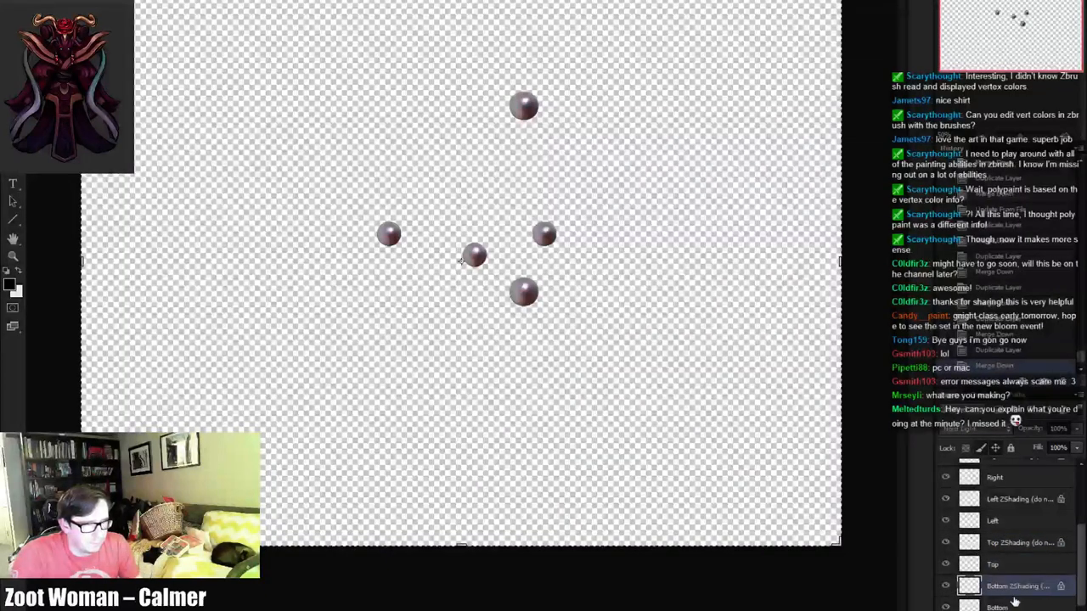
scroll("down", 3)
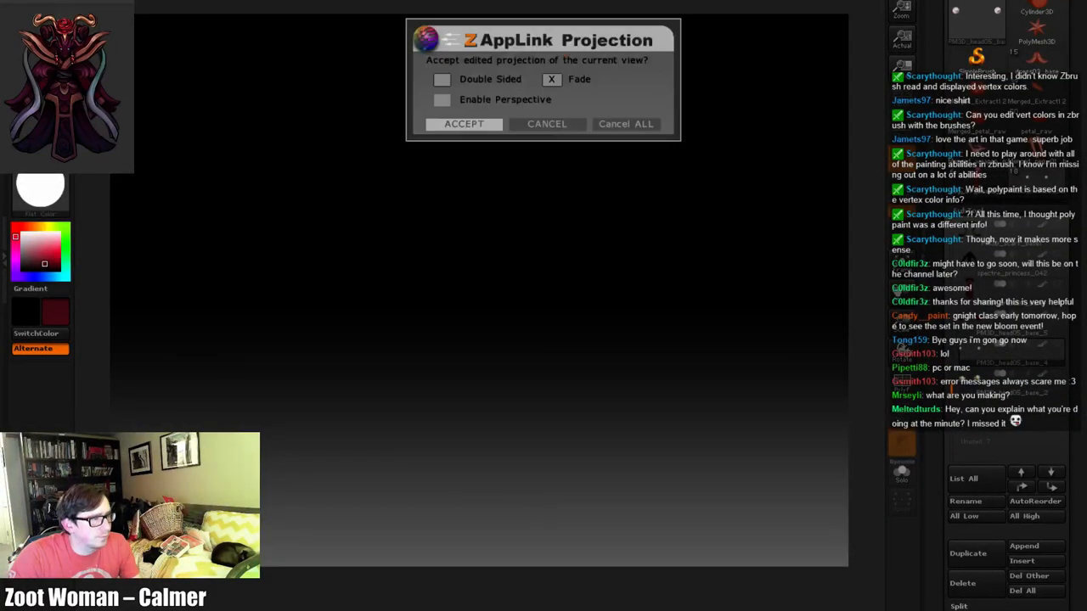
Accept the ZAppLink projection for the current view and the next one
left_click(462, 124)
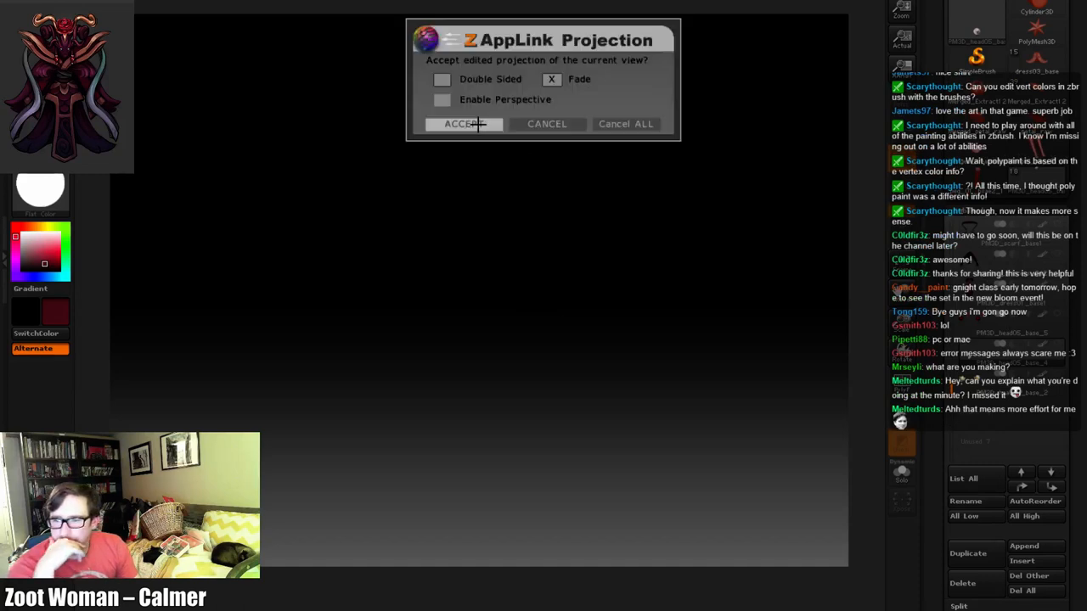
left_click(461, 124)
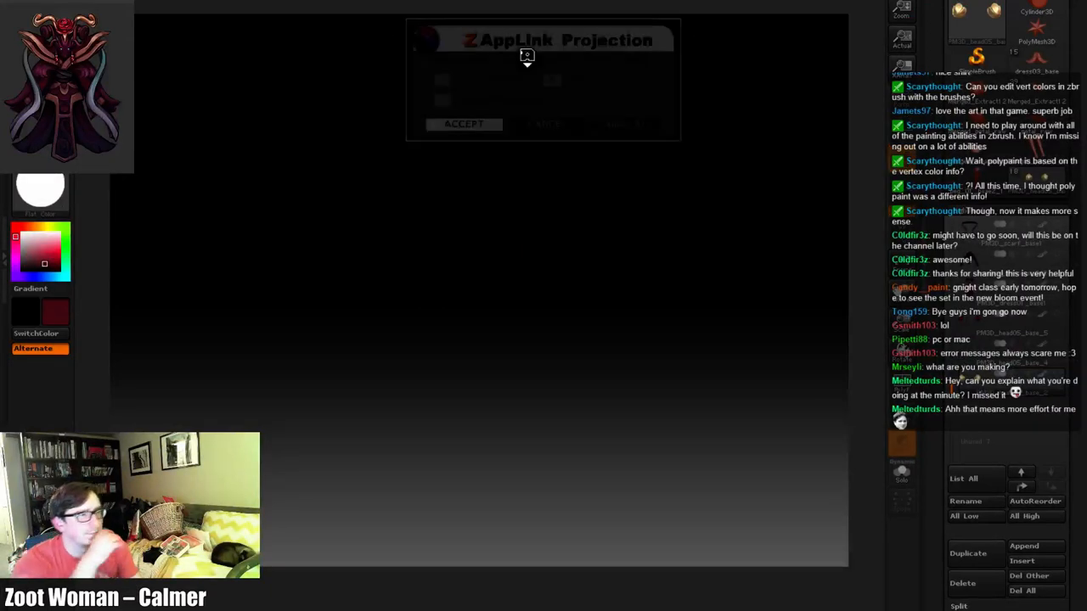
Accept the last two projections so the full painted character model reappears
left_click(462, 124)
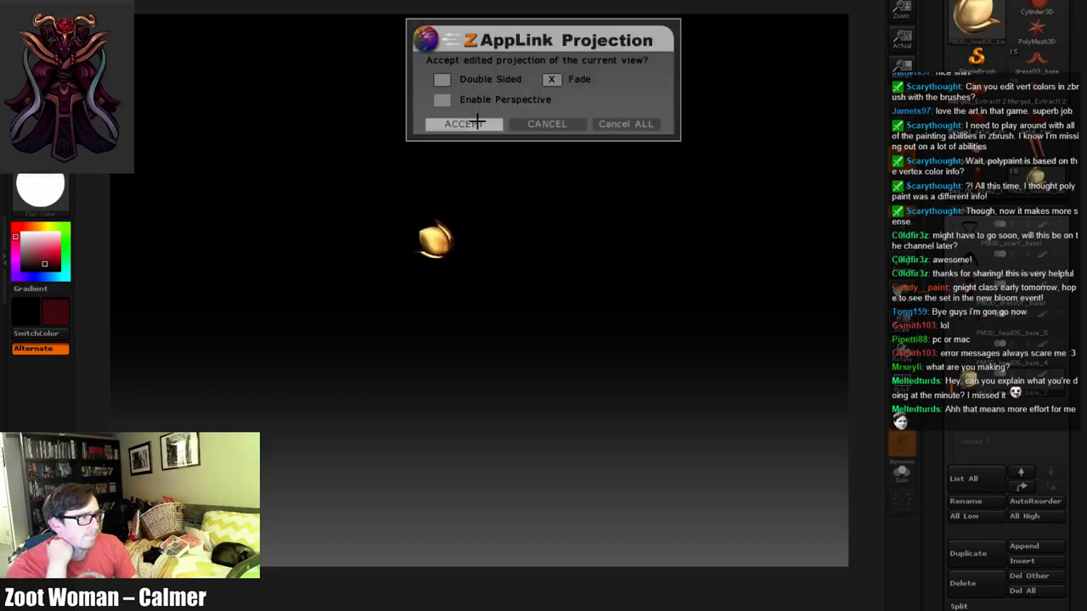
left_click(462, 122)
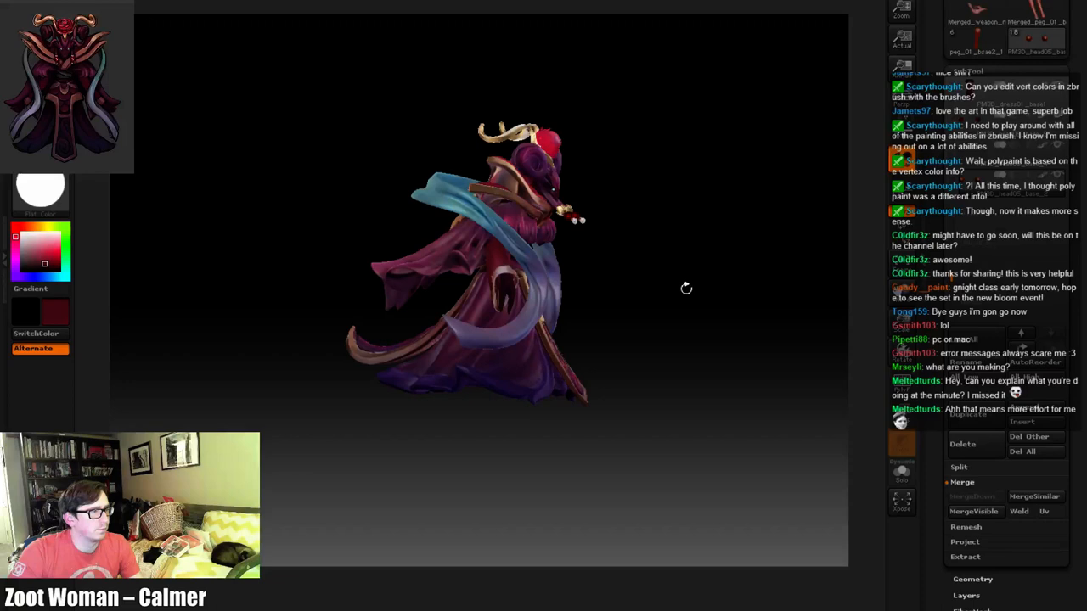
left_click_drag(686, 289, 557, 340)
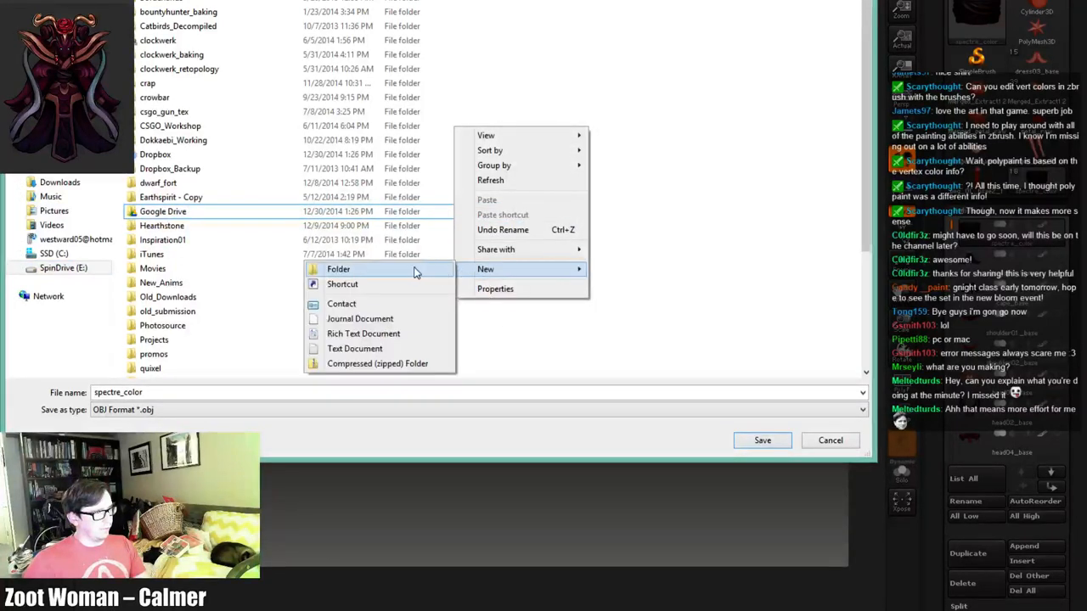
Create a new folder in the Export dialog for the high-poly OBJ files
left_click(338, 268)
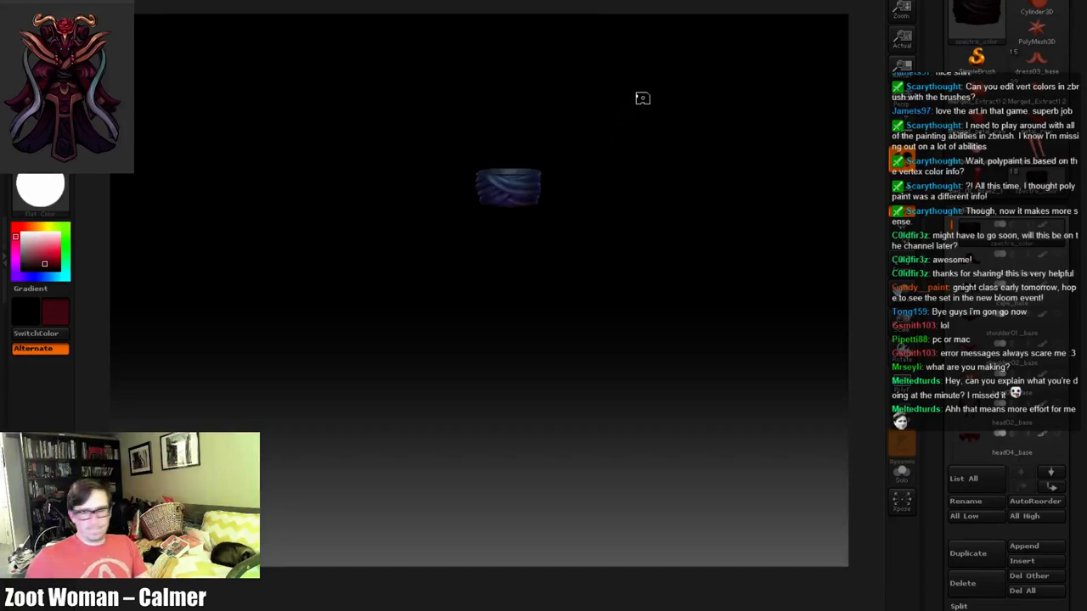
mouse_move(683, 95)
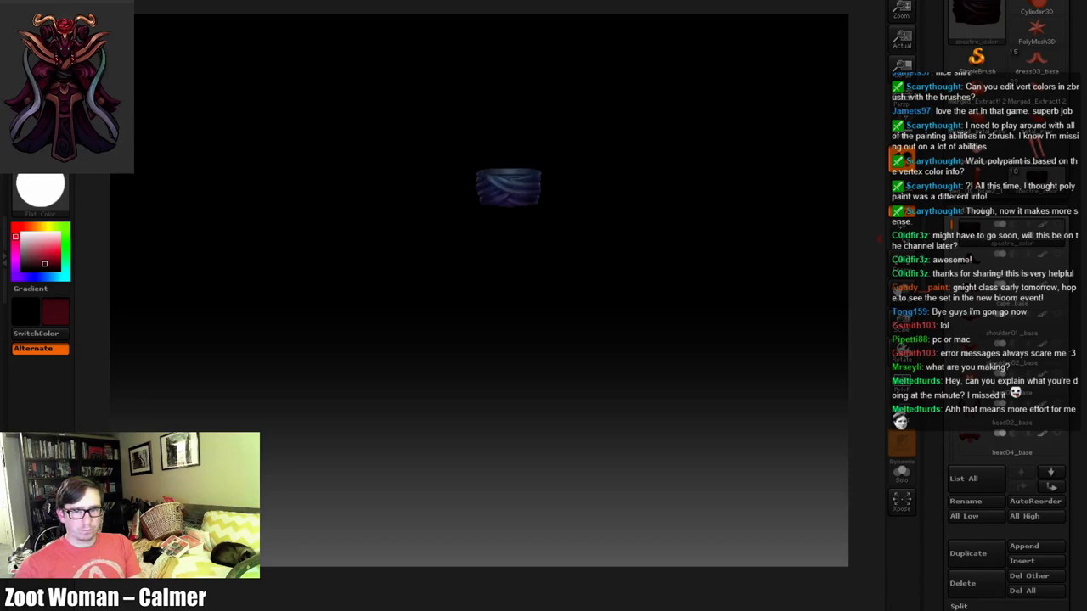
mouse_move(684, 258)
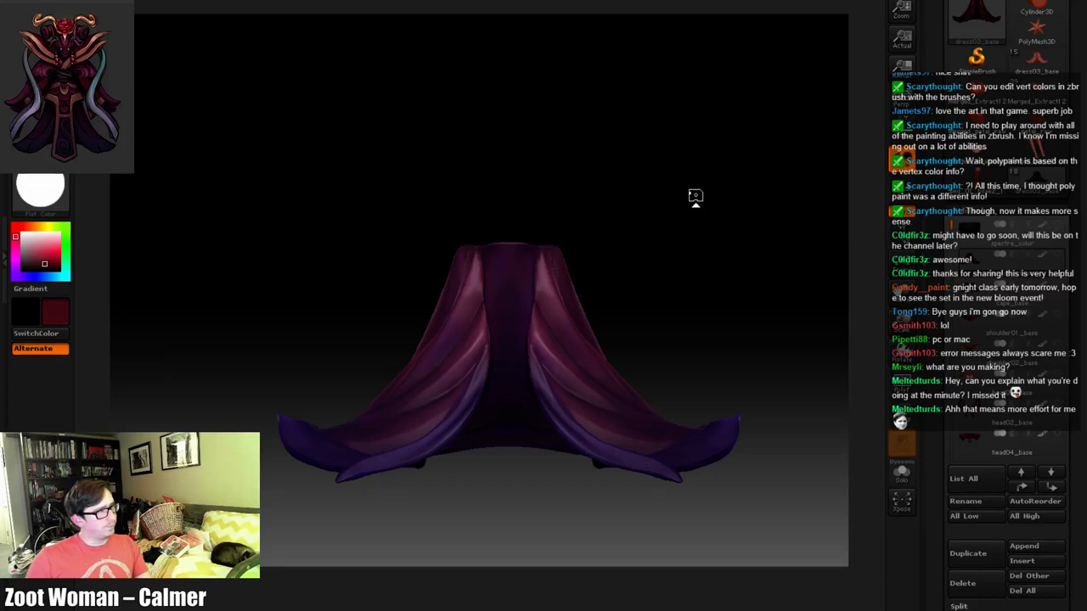
mouse_move(461, 126)
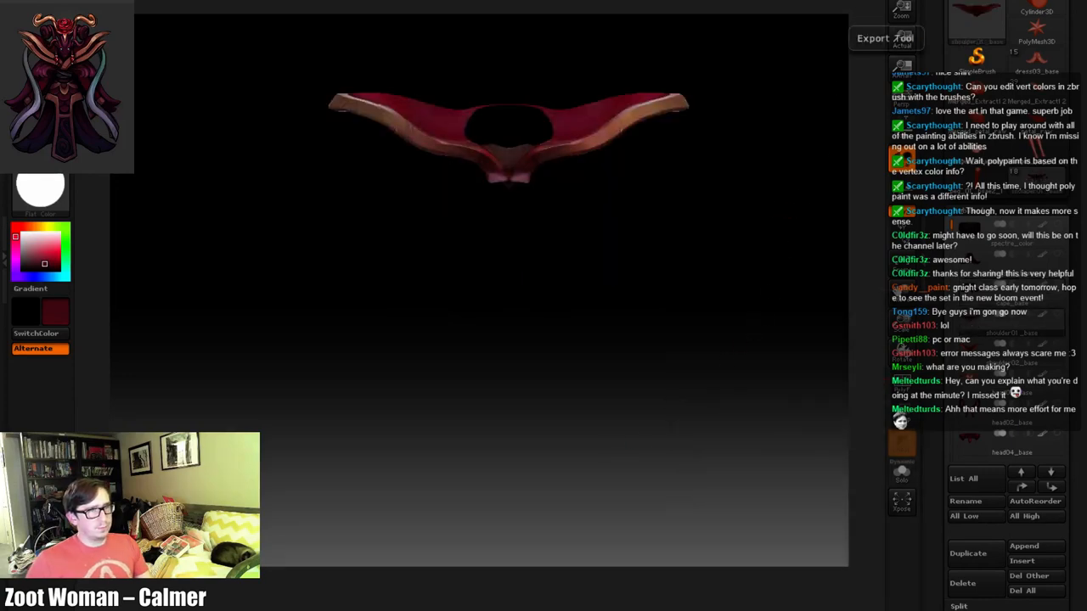
Start a Tool > Export of the red shoulder subtool as an OBJ
left_click(883, 38)
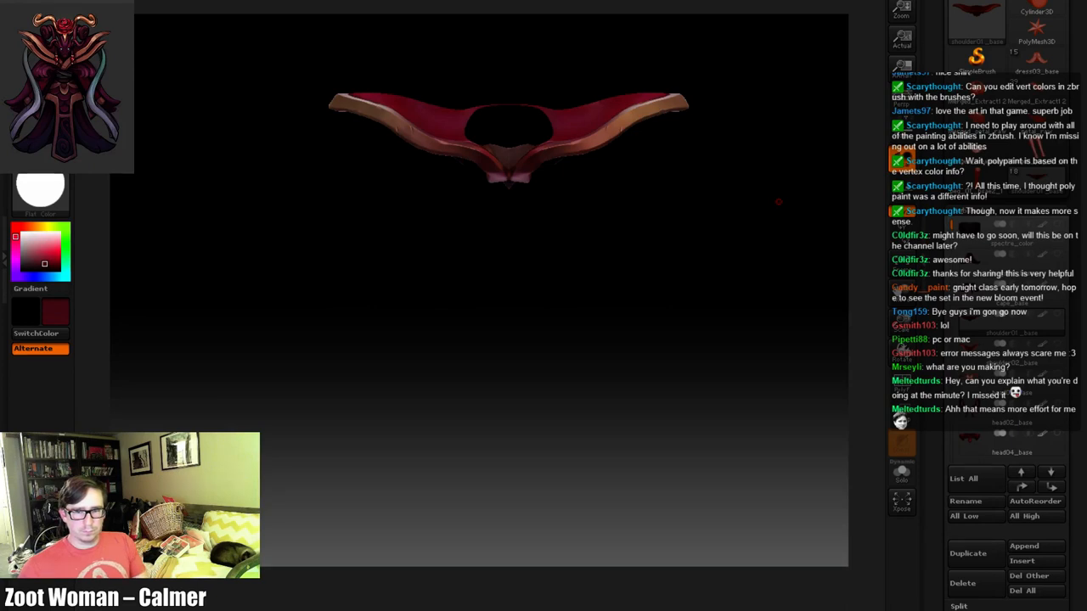
mouse_move(712, 244)
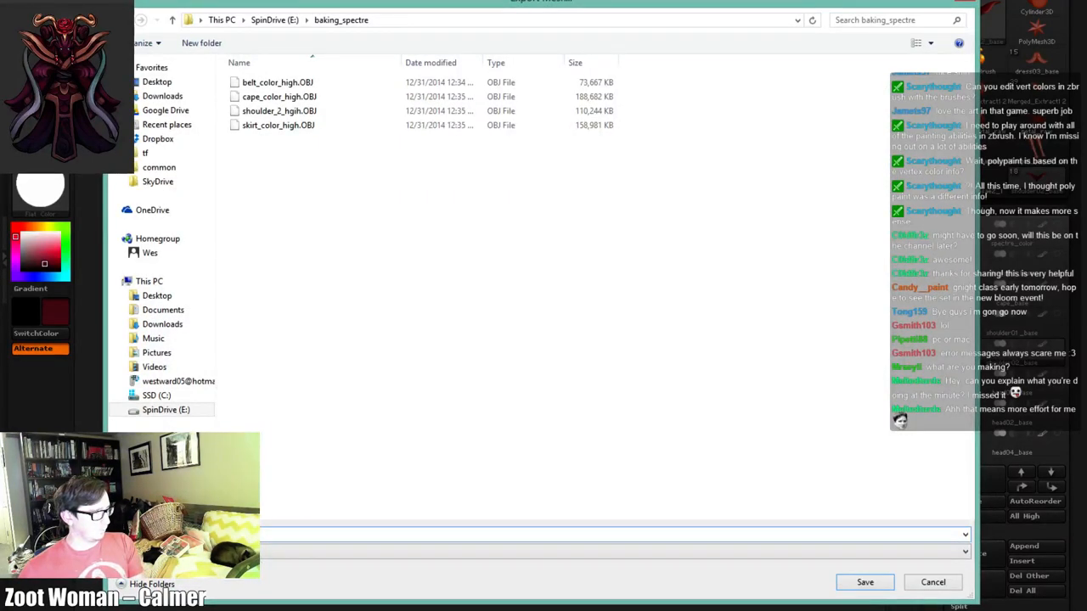
Save the red shoulder piece as shoulder_1_color_high.OBJ in baking_spectre
type("h")
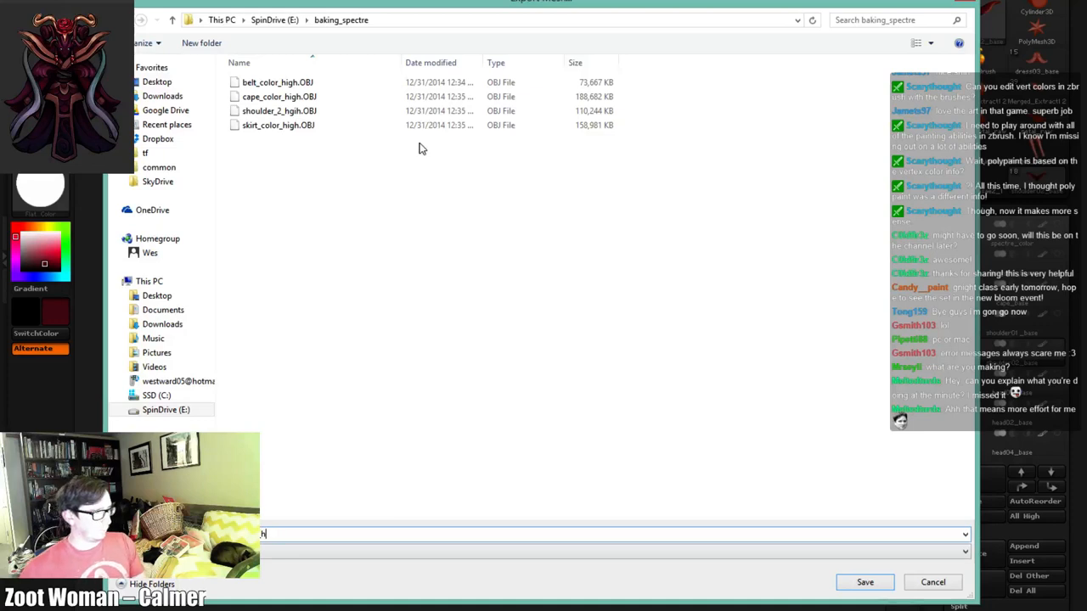
left_click(279, 111)
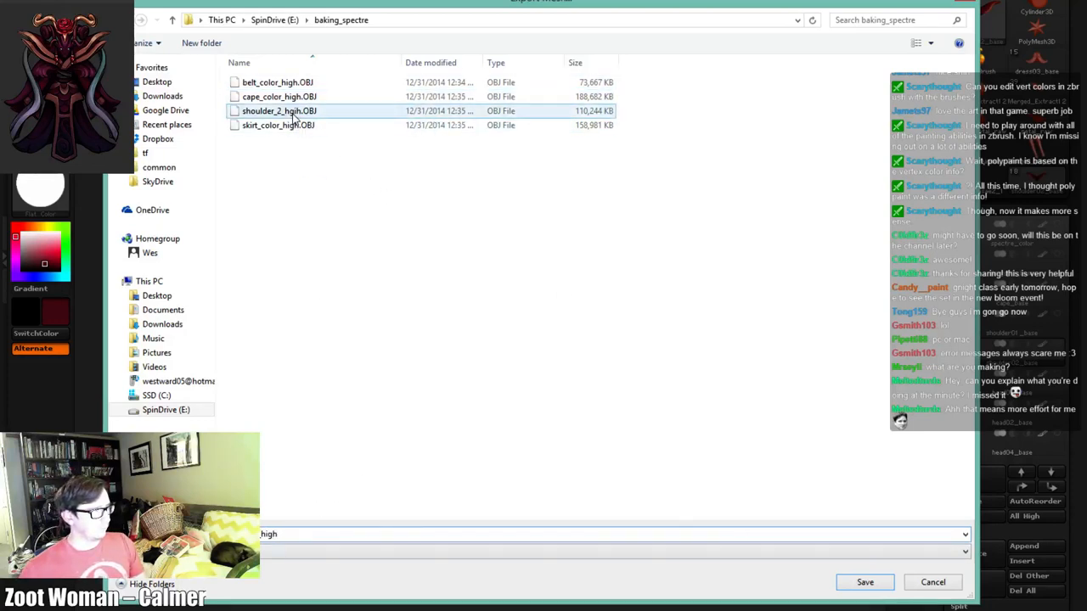
double_click(278, 111)
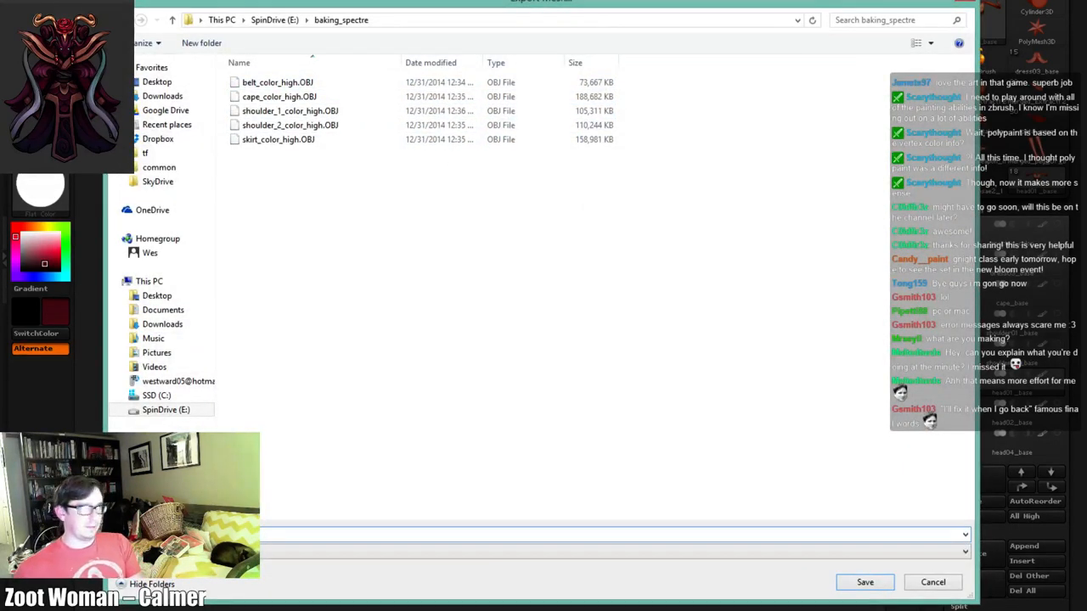
type("_hg")
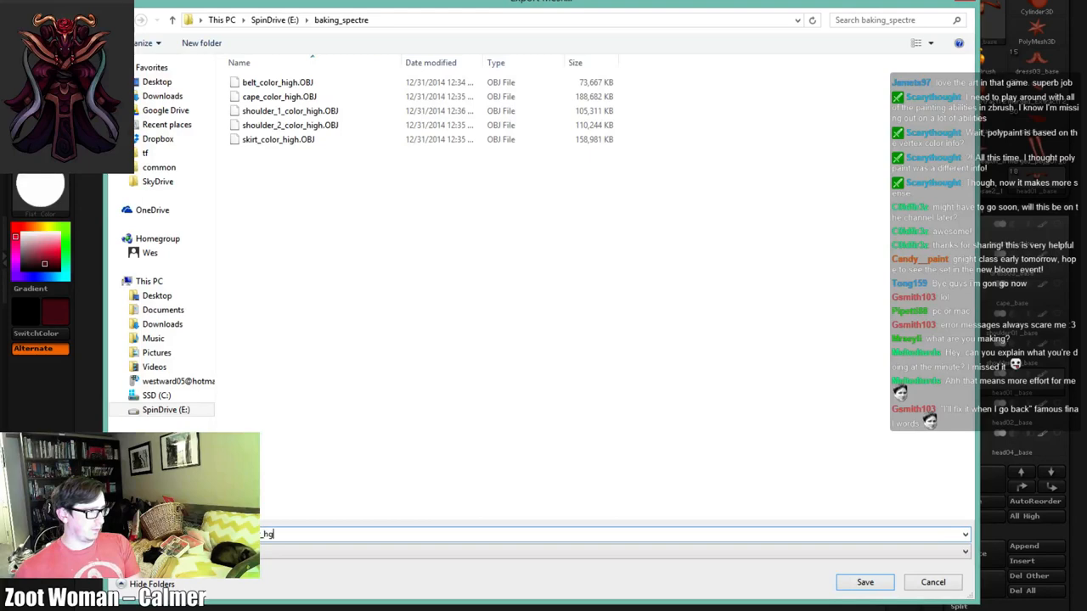
left_click(864, 580)
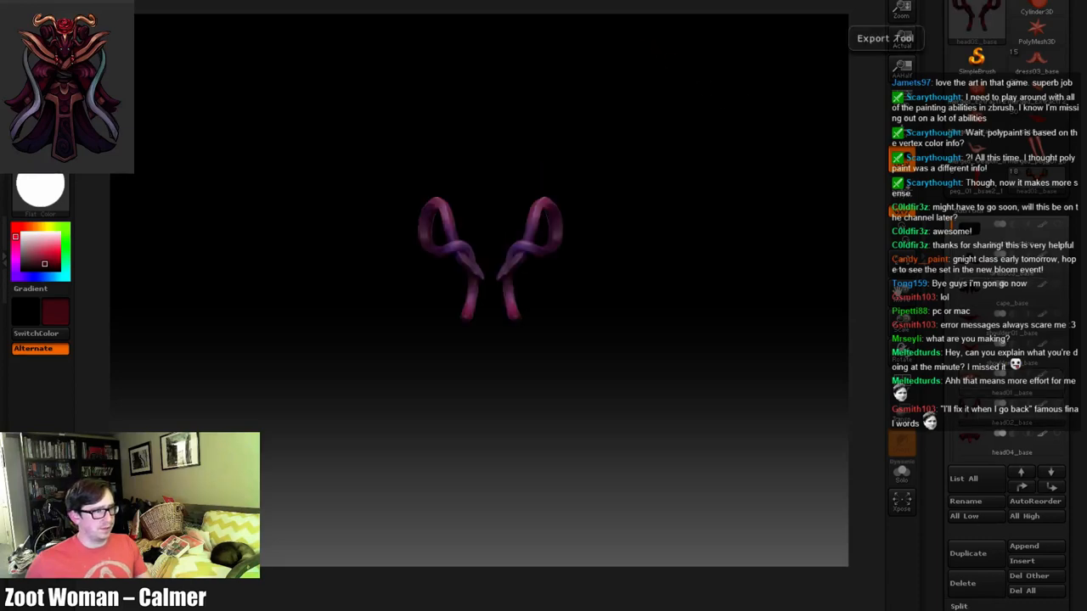
Export the head braid subtool as head_braid_color_high.OBJ into baking_spectre
left_click(884, 37)
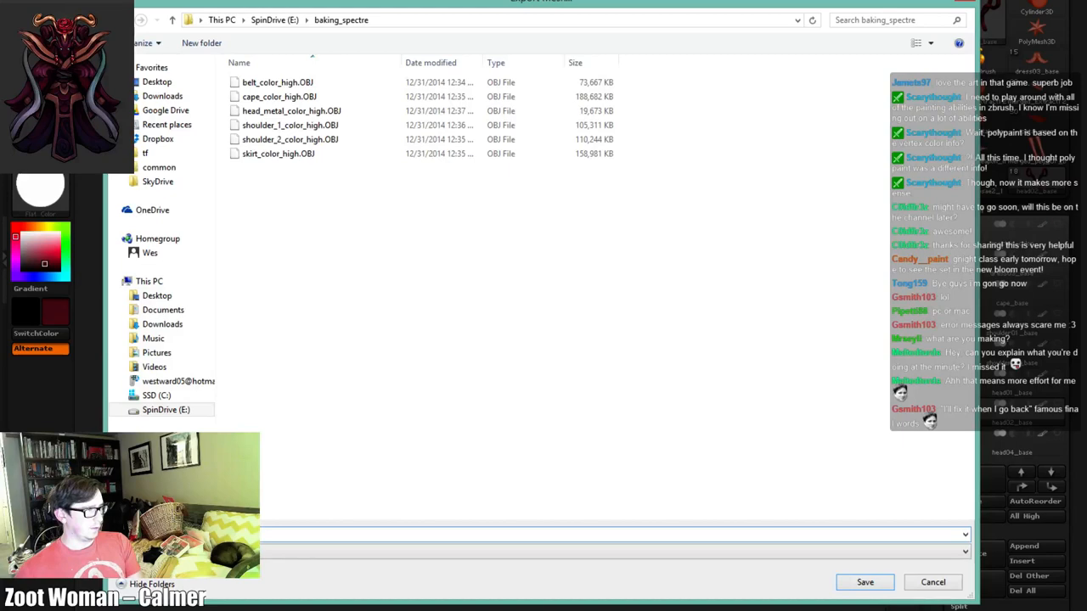
type("h")
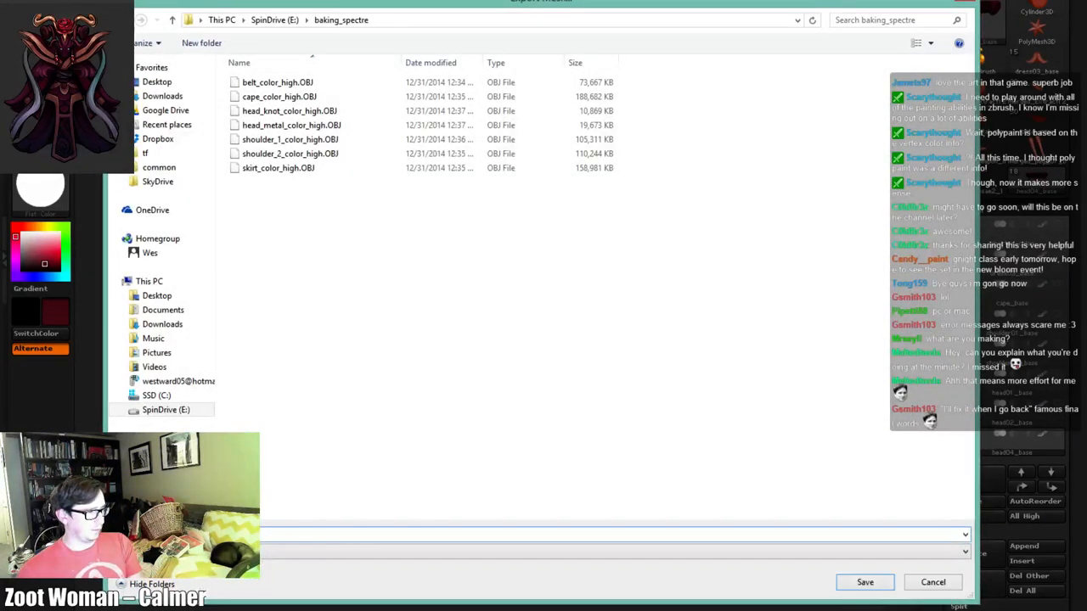
left_click(864, 581)
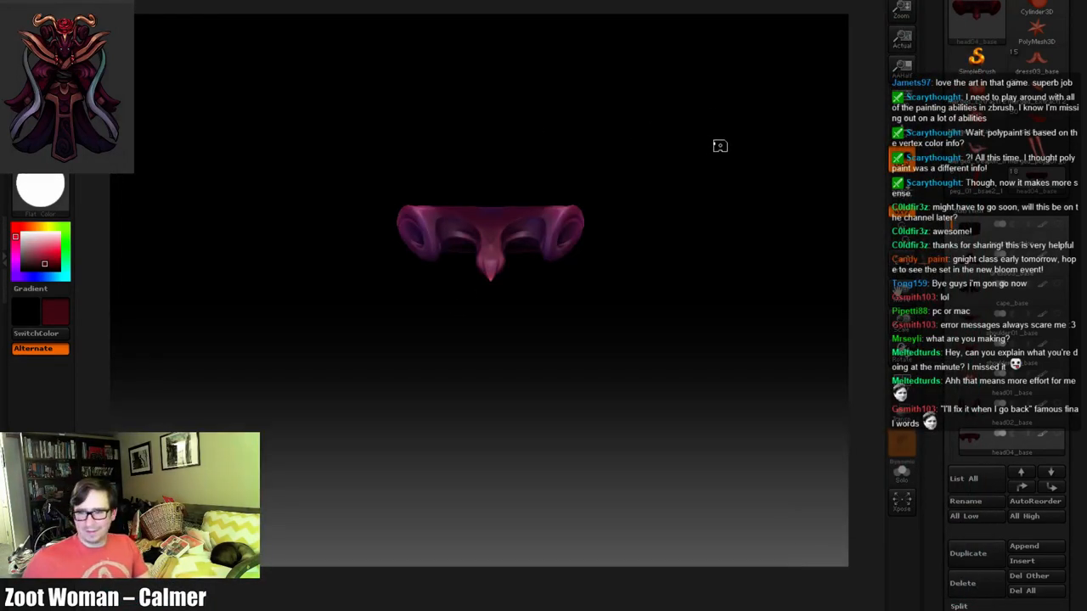
mouse_move(671, 121)
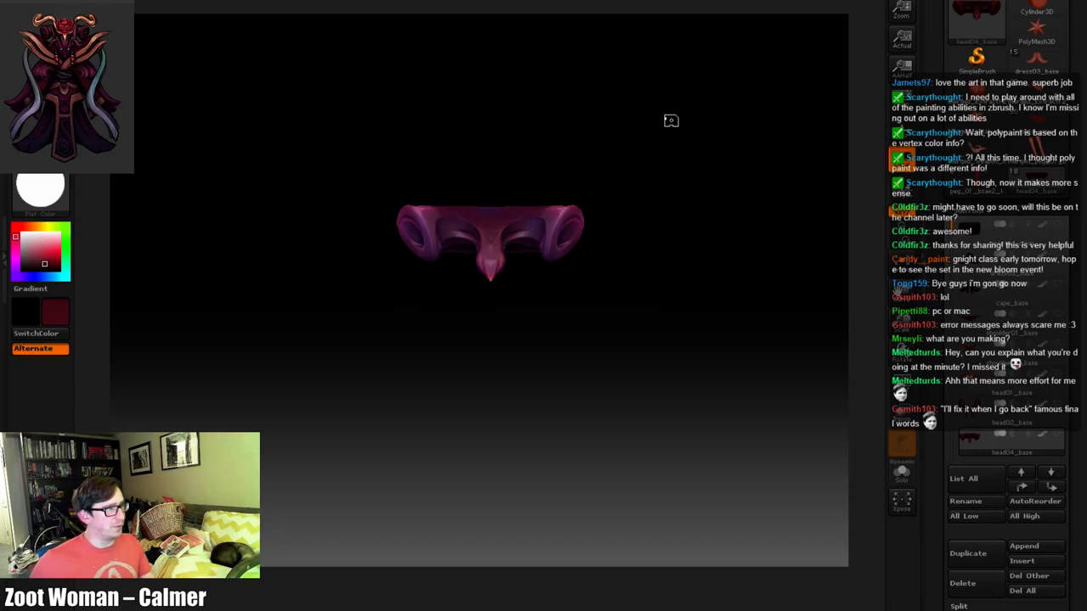
mouse_move(801, 237)
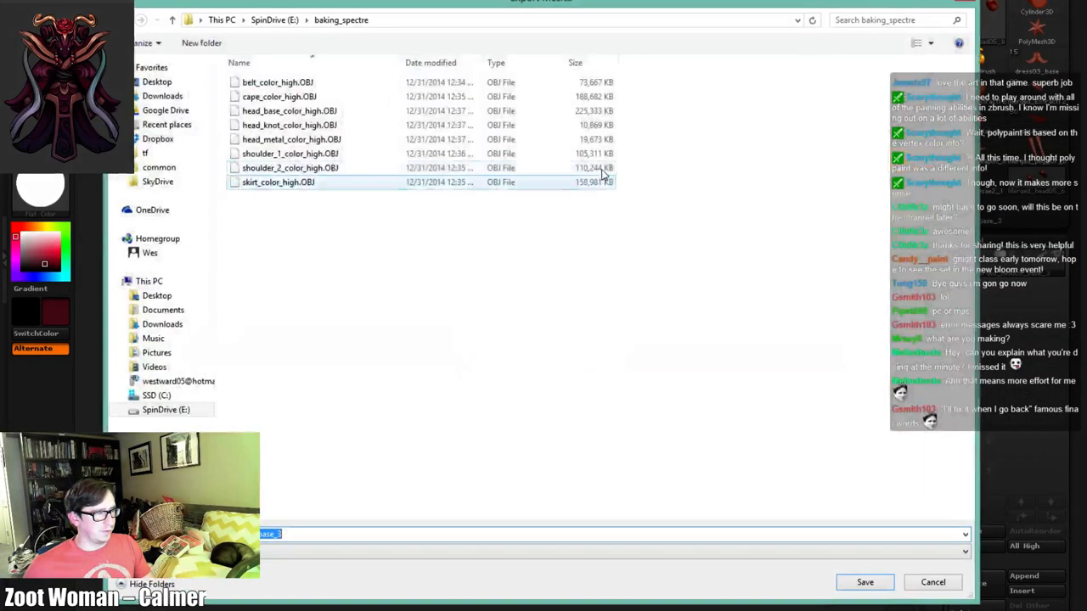
Save the beads subtool as beads_color_high.OBJ into the baking_spectre folder
left_click(288, 168)
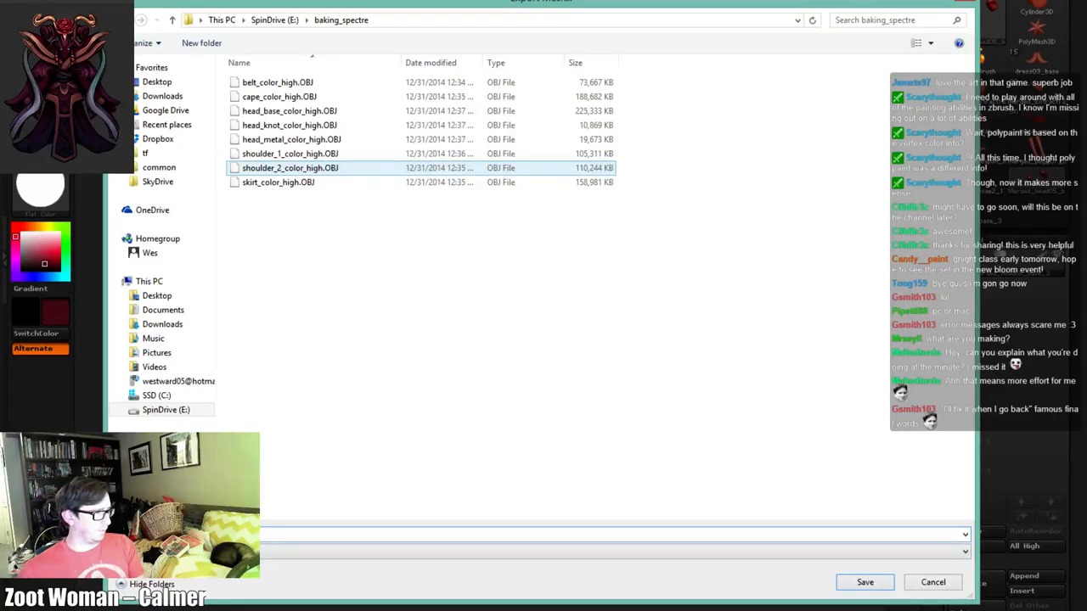
left_click(864, 581)
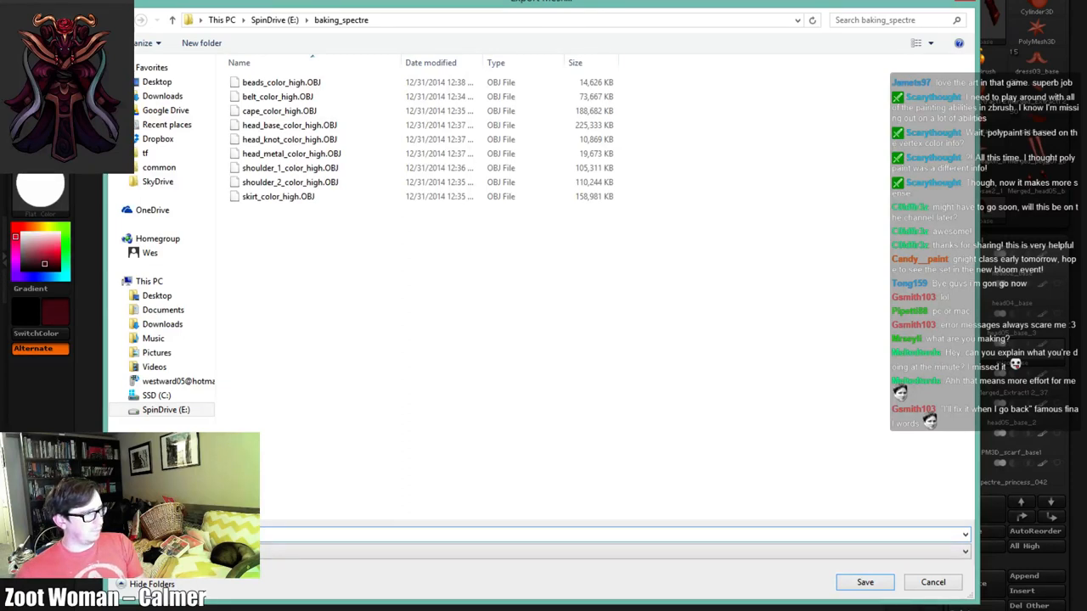
Close the save dialog so the red sleeve subtools can be isolated on the canvas
left_click(864, 582)
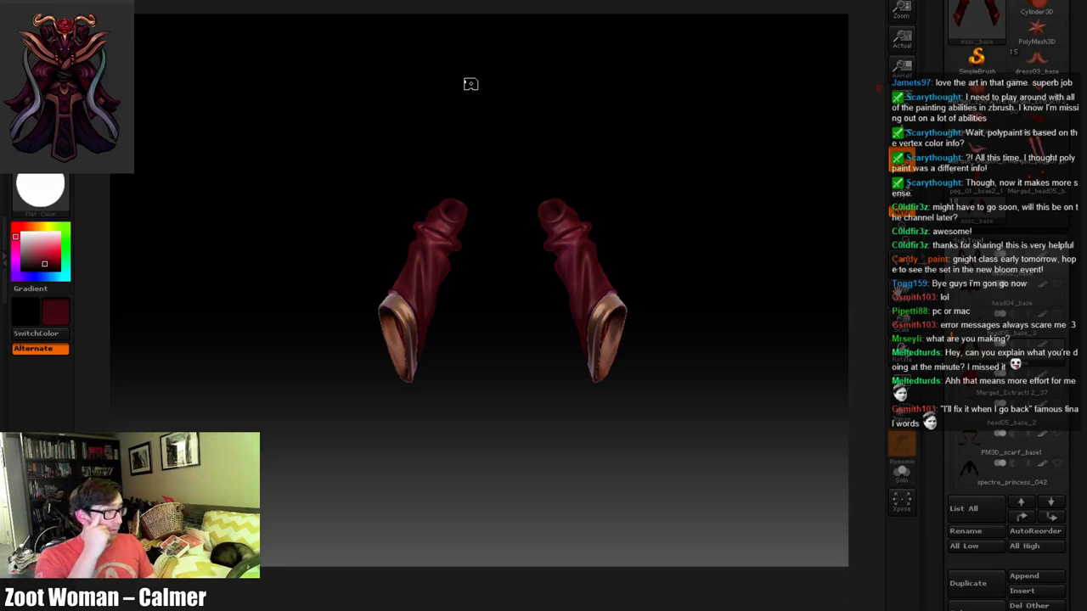
mouse_move(414, 95)
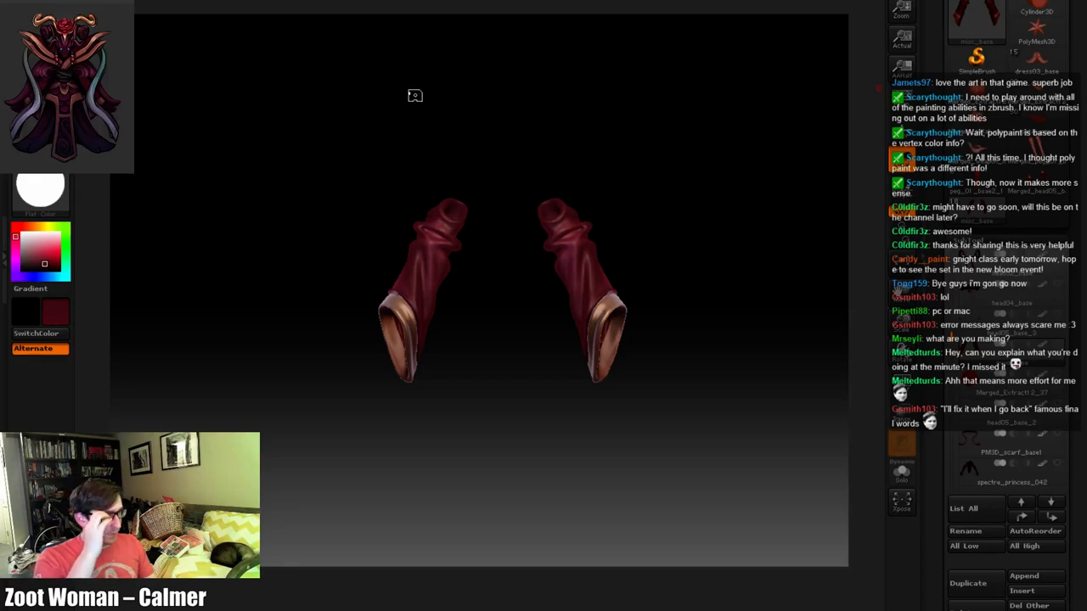
mouse_move(377, 100)
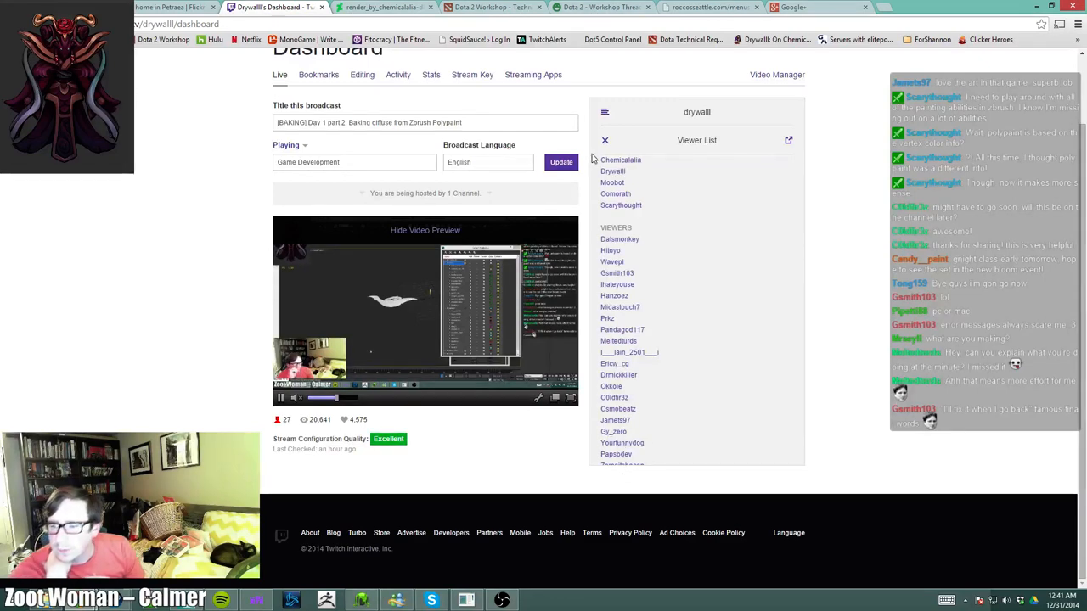
Switch to the 3ds Max baking scene, unhide the low-poly layer and begin detaching the collar faces
left_click(604, 139)
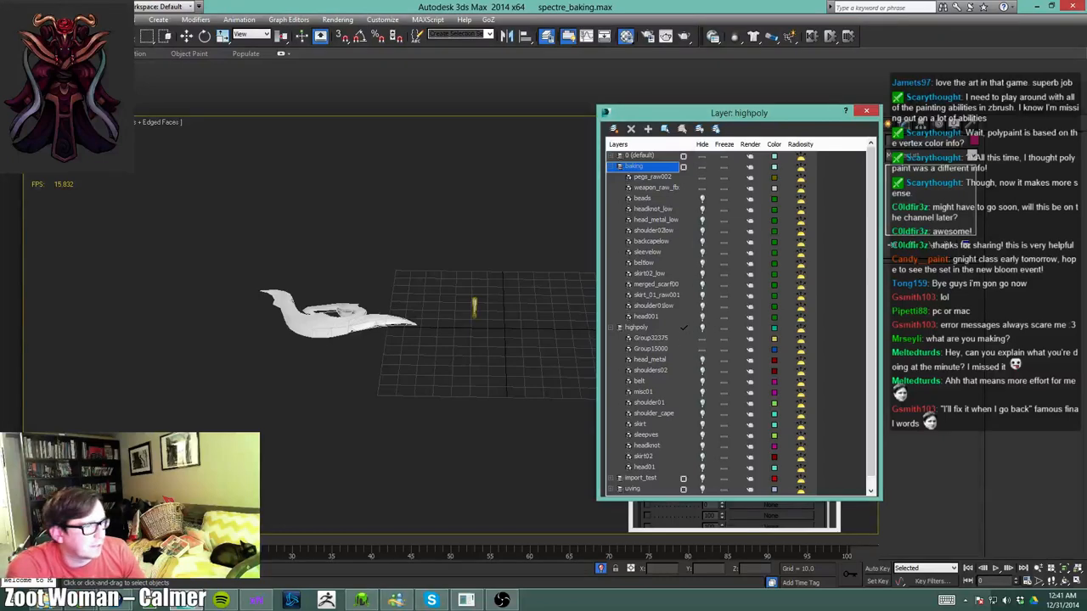
mouse_move(584, 372)
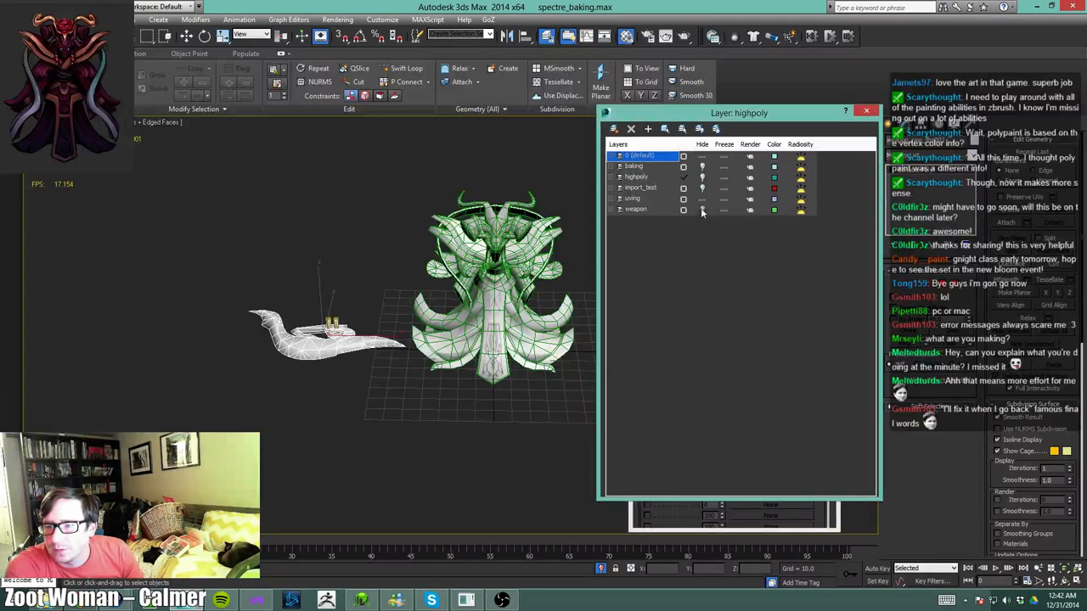
left_click(620, 197)
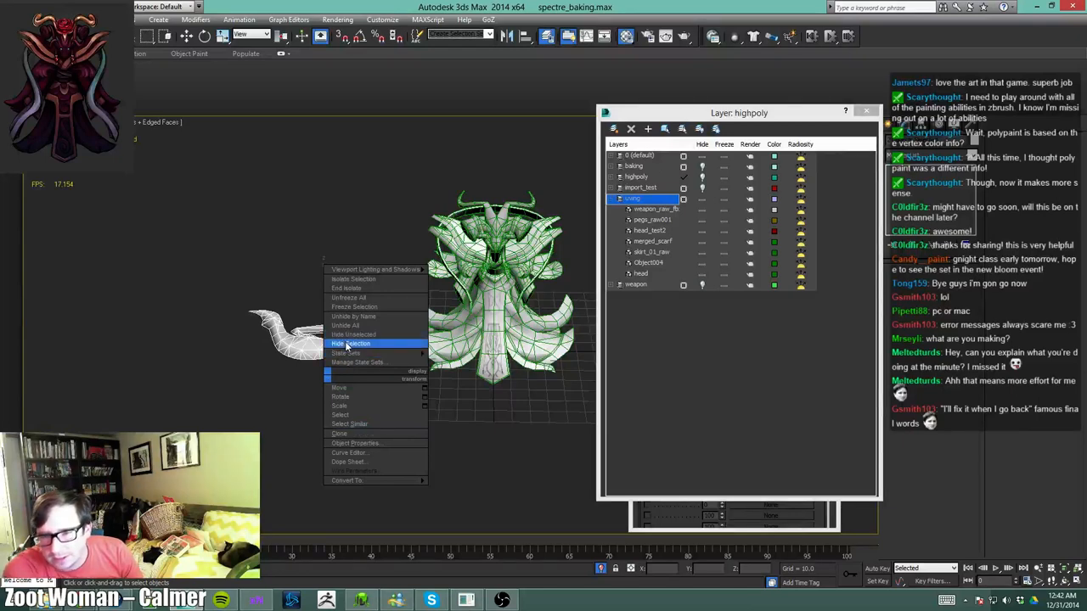
left_click(353, 343)
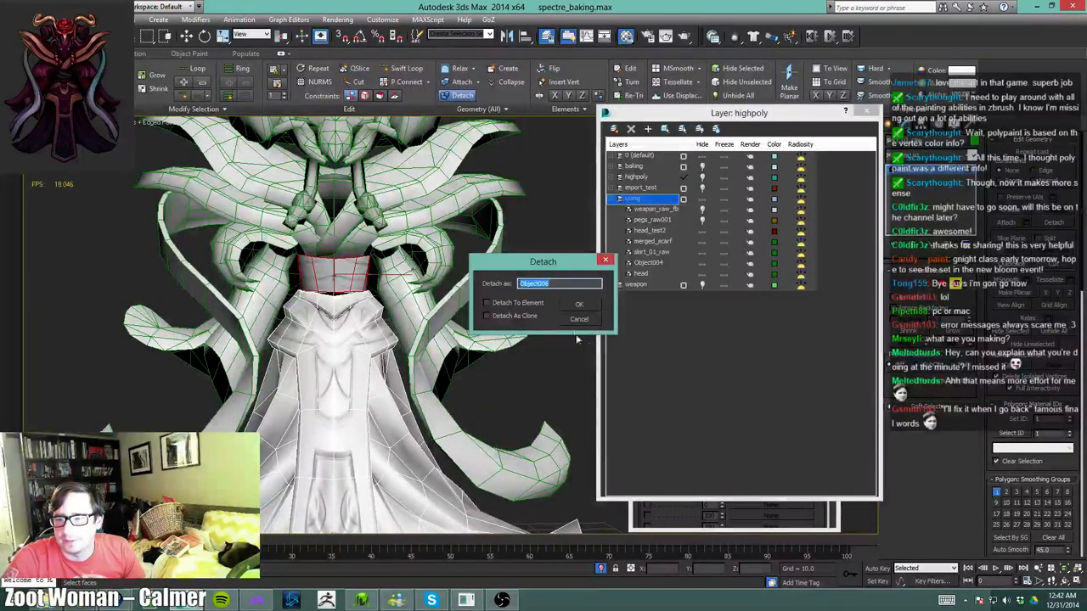
Confirm the collar detach, add a color_baking layer, and detach the front skirt panel too
left_click(579, 302)
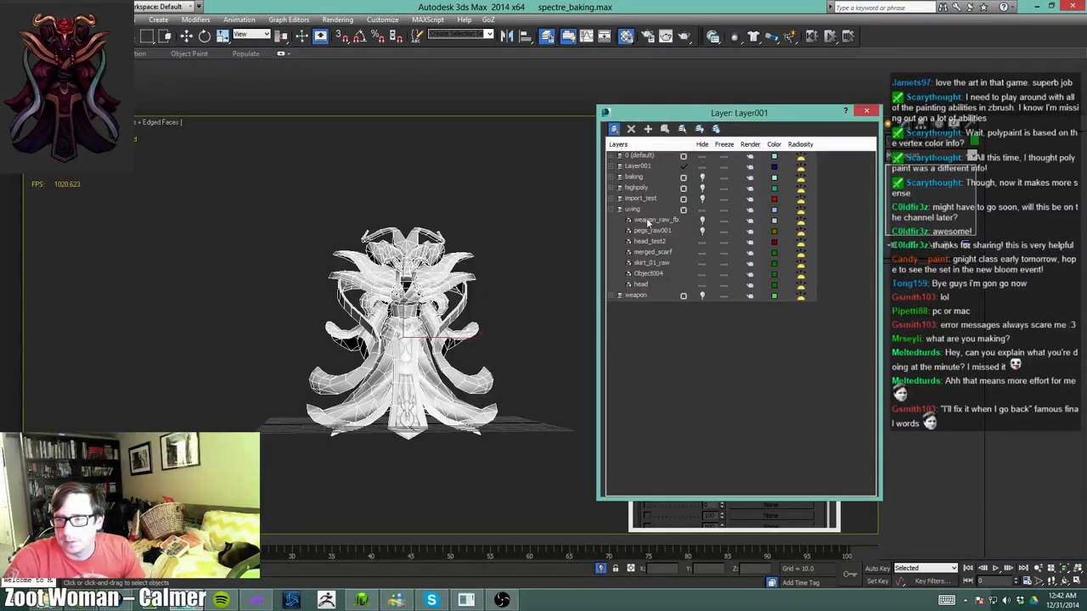
left_click(639, 166)
type("color_baking")
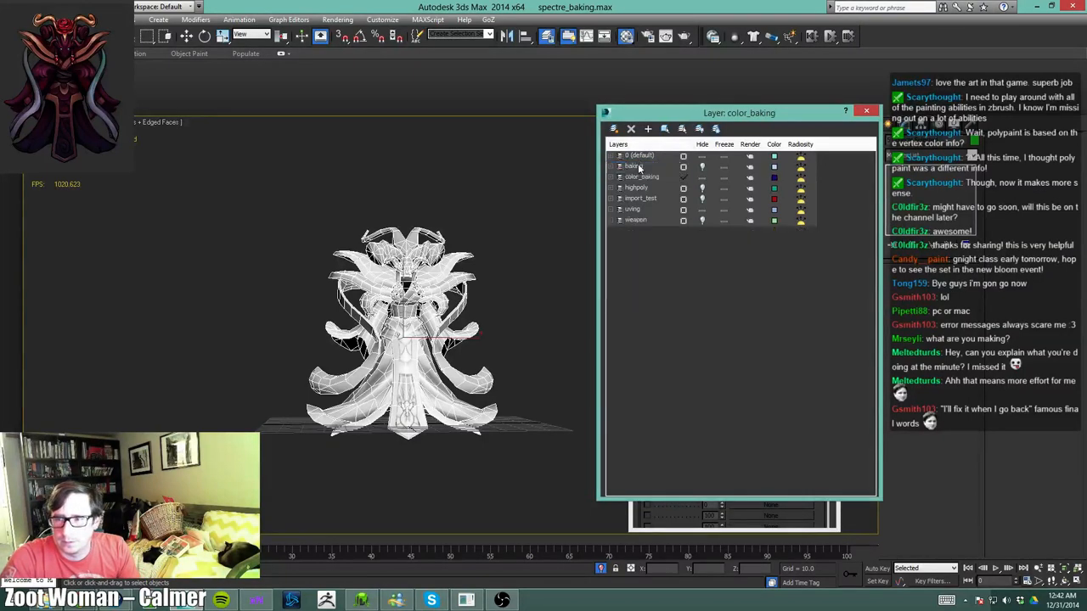
left_click(631, 209)
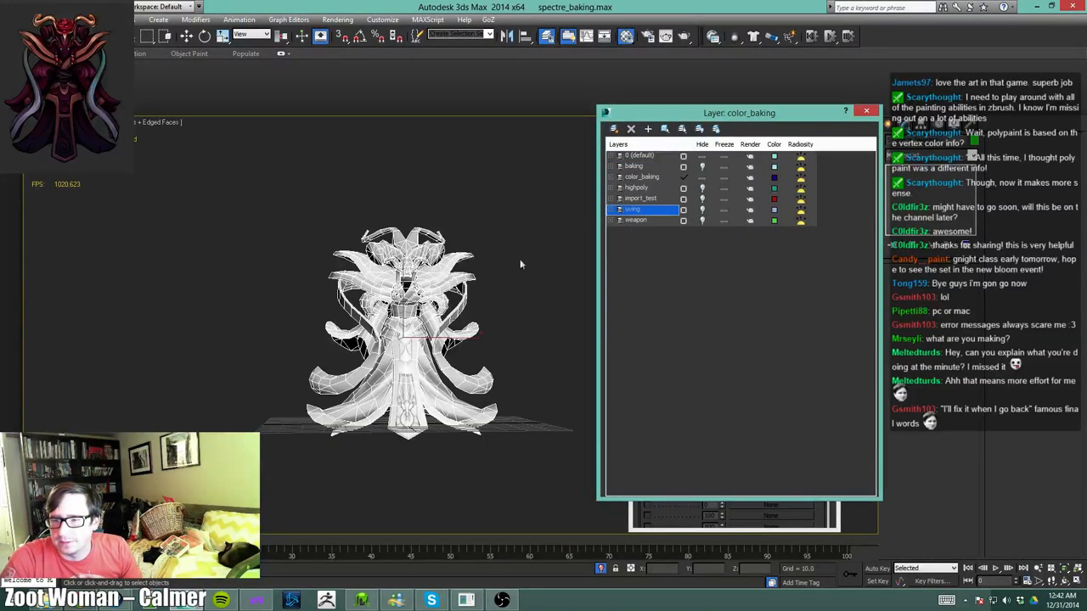
left_click(642, 177)
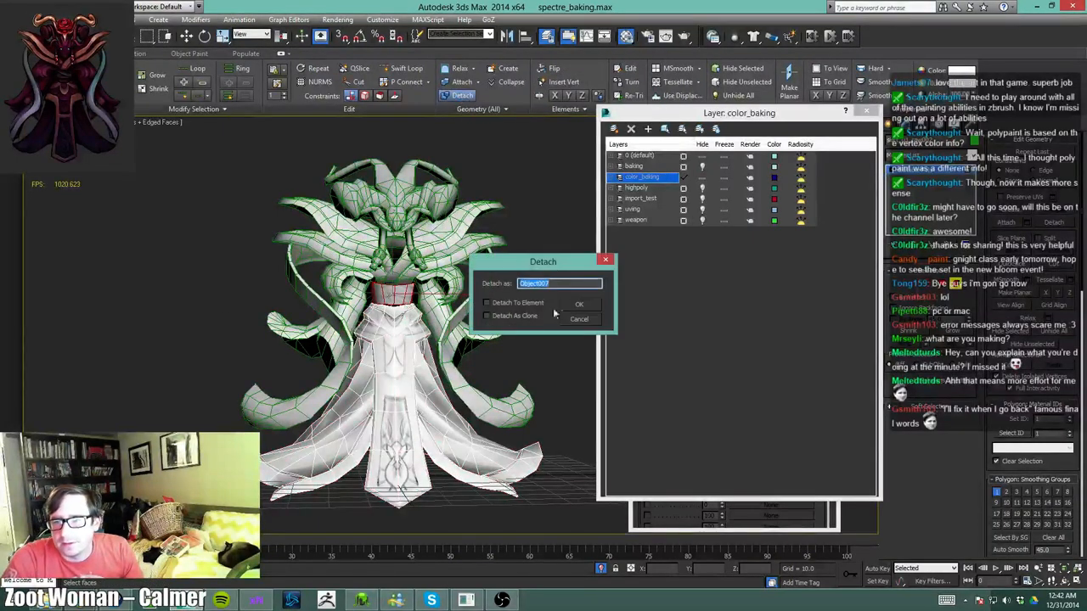
left_click(577, 304)
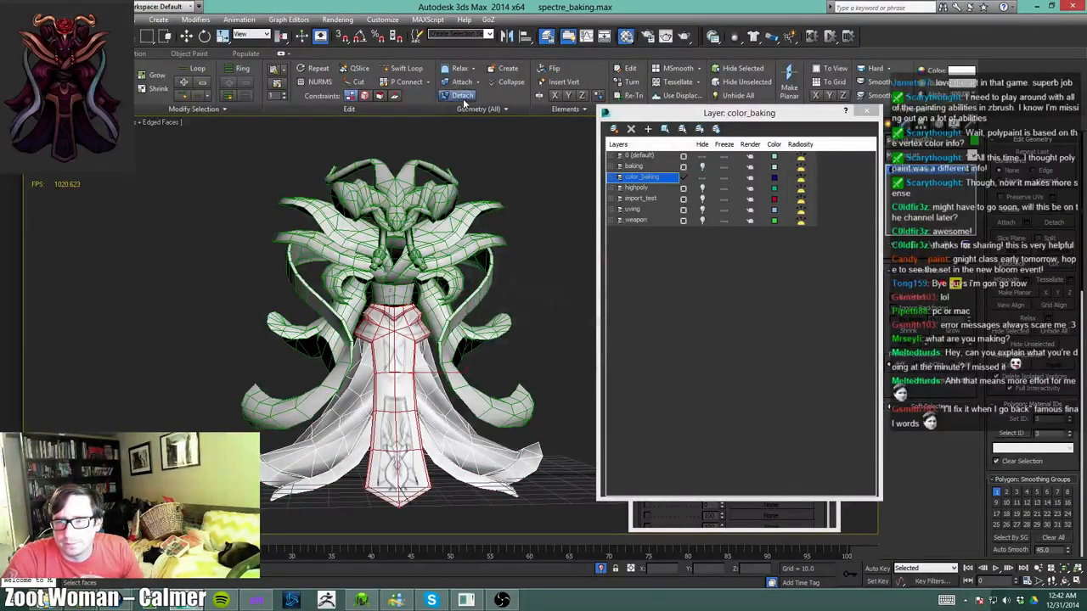